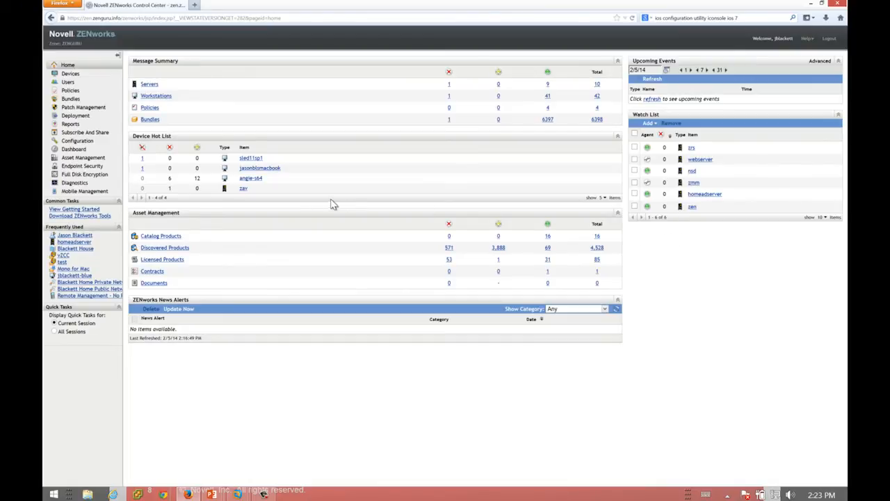
pyautogui.moveTo(184, 283)
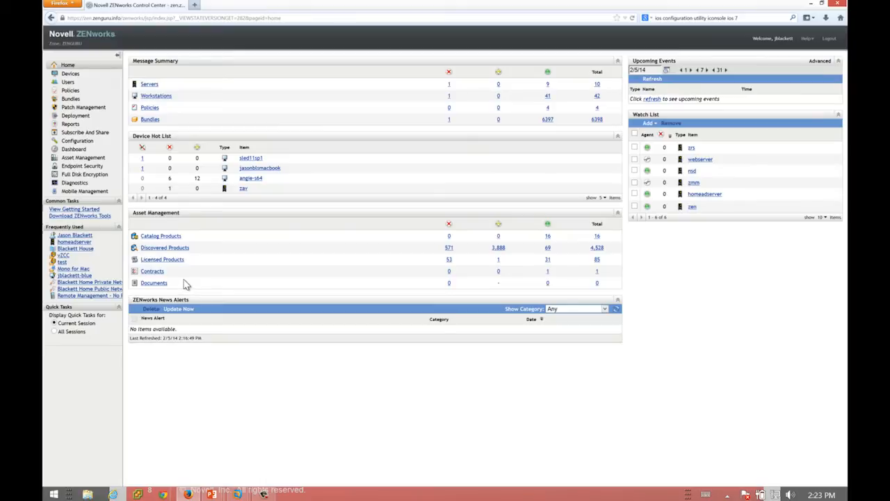
pyautogui.moveTo(176, 274)
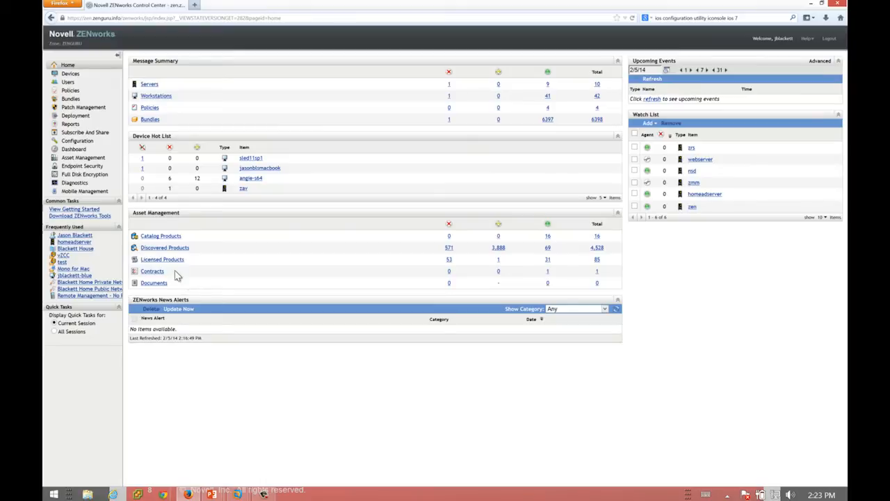
pyautogui.moveTo(70, 167)
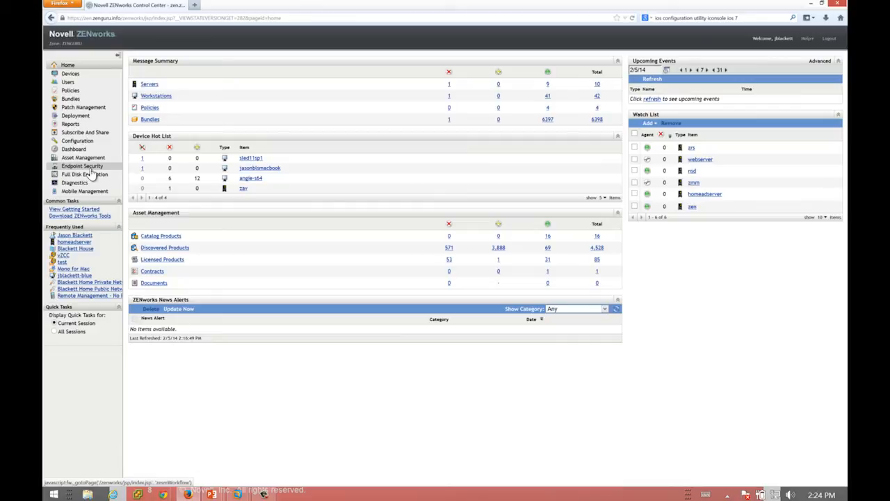
pyautogui.moveTo(89, 149)
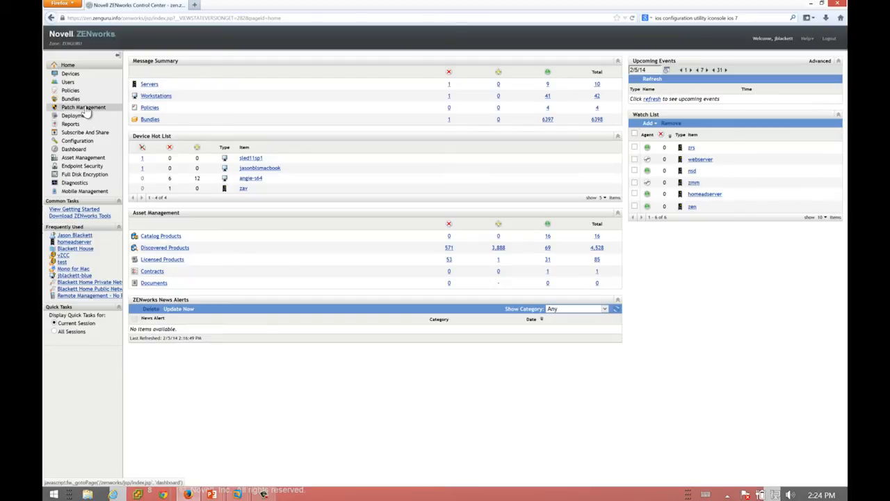
pyautogui.moveTo(65, 75)
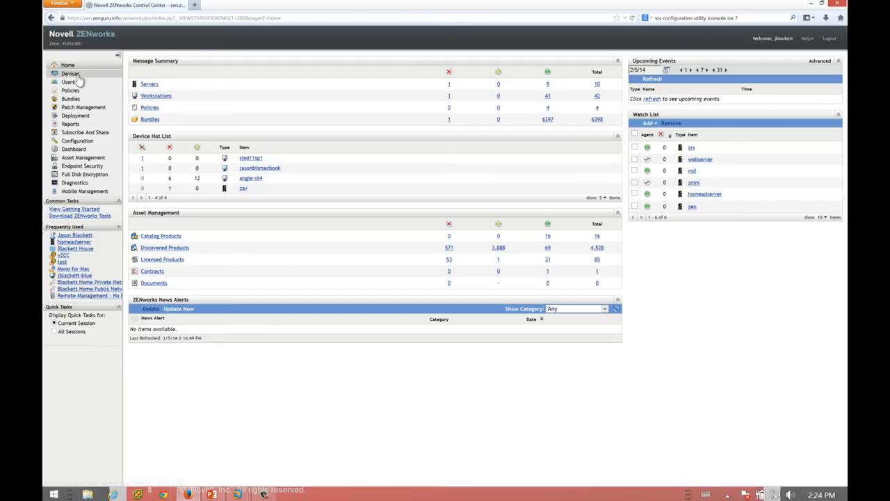
# Step: Select homeadserver under Devices > Servers > Production and choose Remote Control from Server Tasks
pyautogui.click(70, 73)
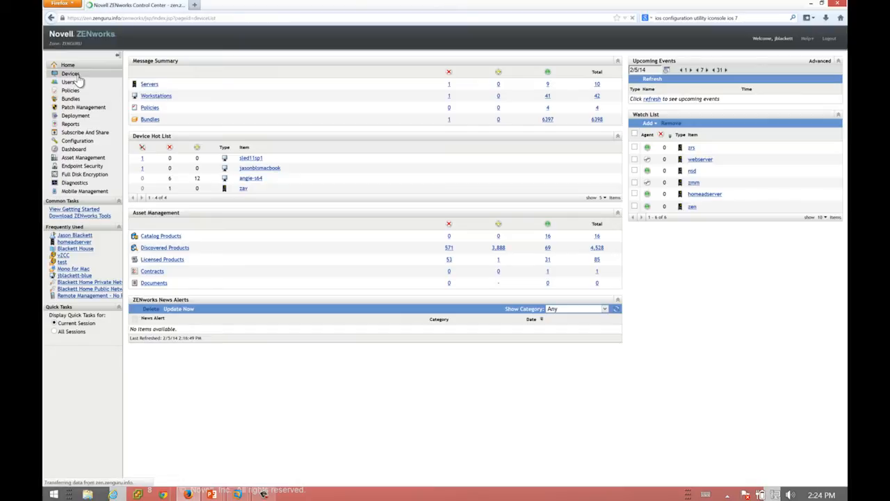
pyautogui.click(67, 73)
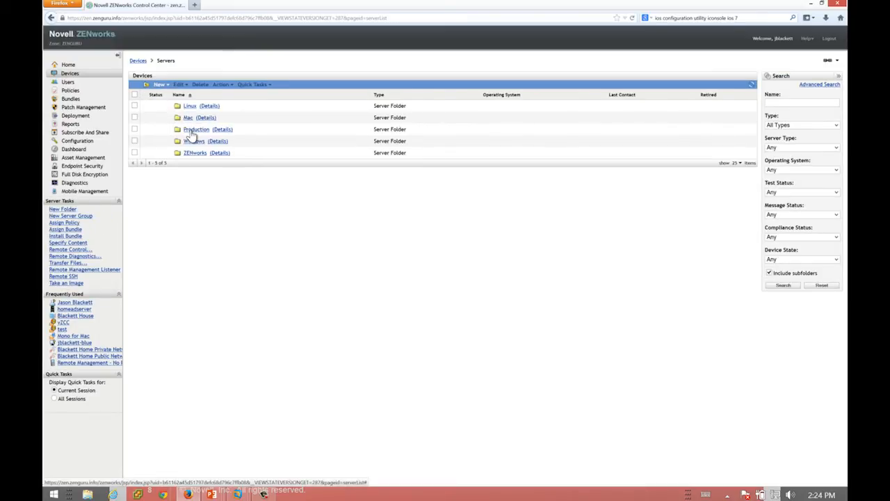
pyautogui.click(195, 128)
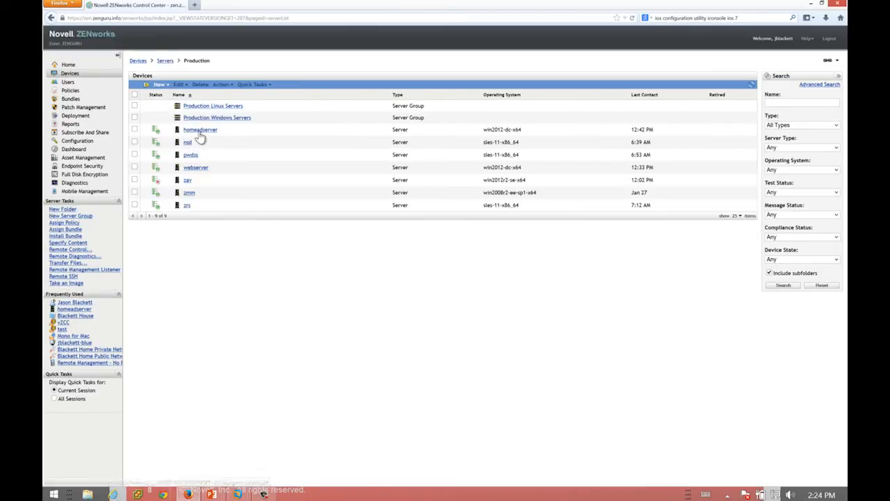
pyautogui.click(135, 129)
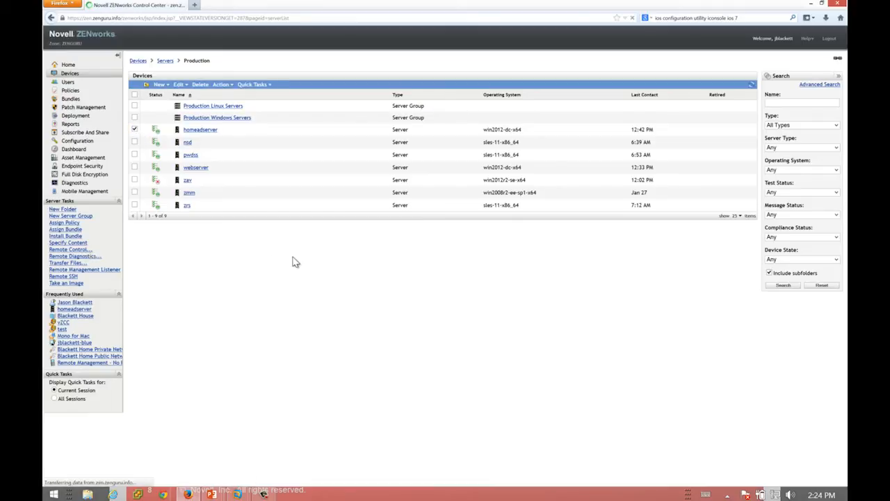
pyautogui.click(69, 249)
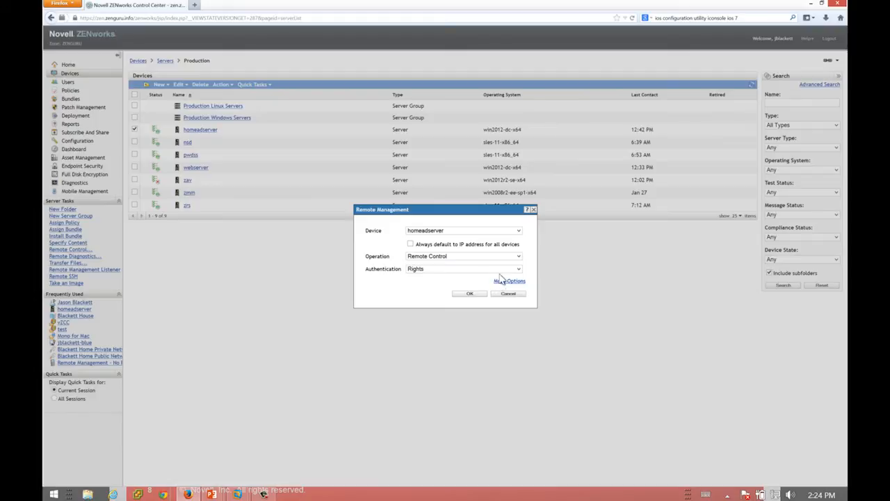
# Step: Review the device address and More Options, then confirm the Remote Control session to homeadserver
pyautogui.click(516, 230)
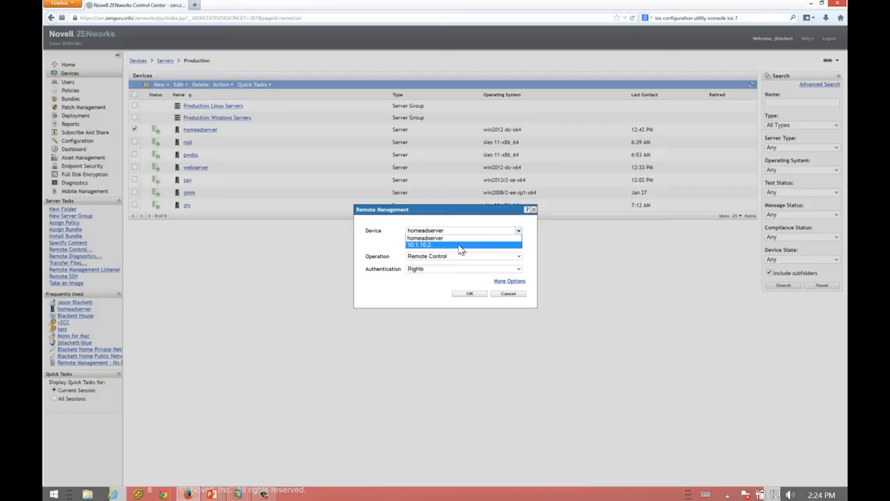
pyautogui.moveTo(434, 248)
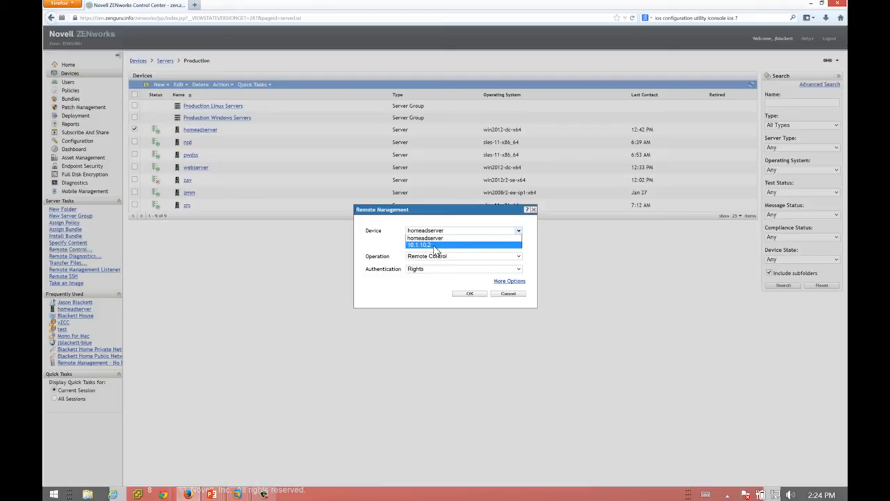
pyautogui.moveTo(472, 256)
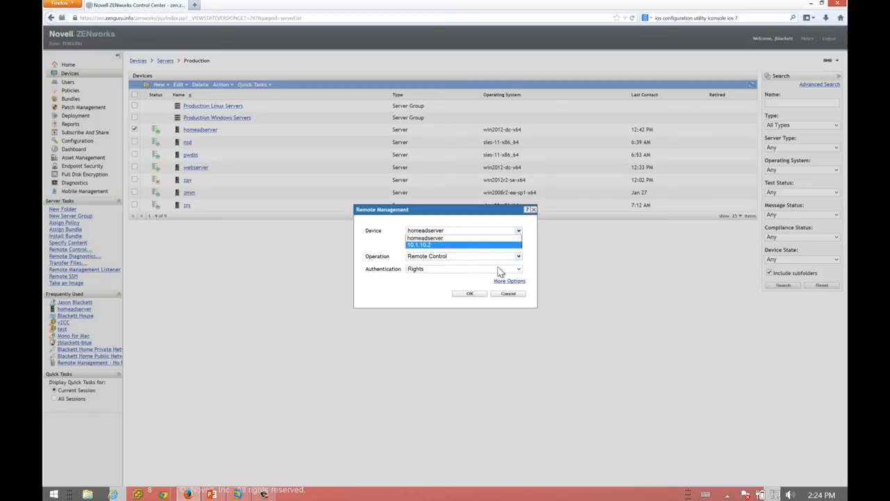
pyautogui.click(508, 281)
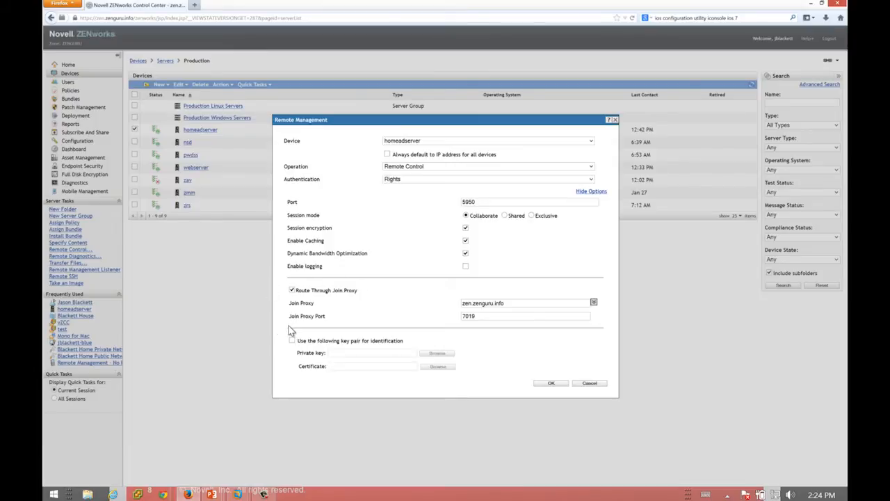
pyautogui.moveTo(520, 347)
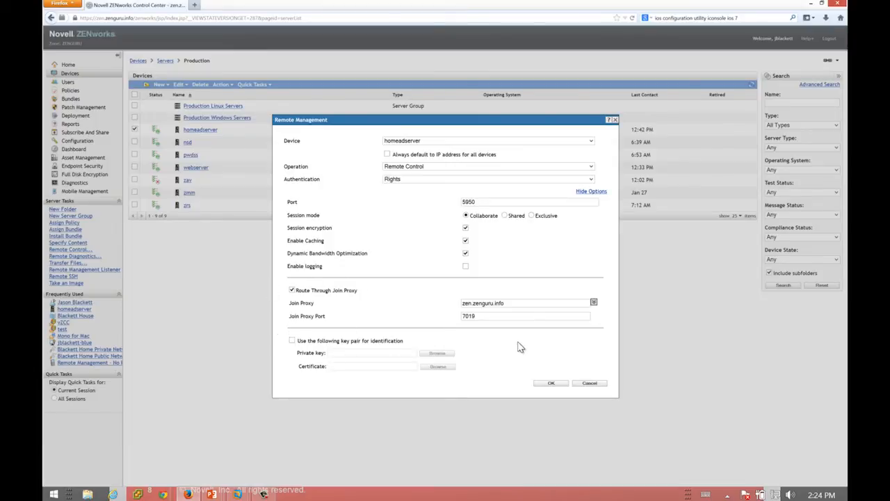
pyautogui.moveTo(597, 280)
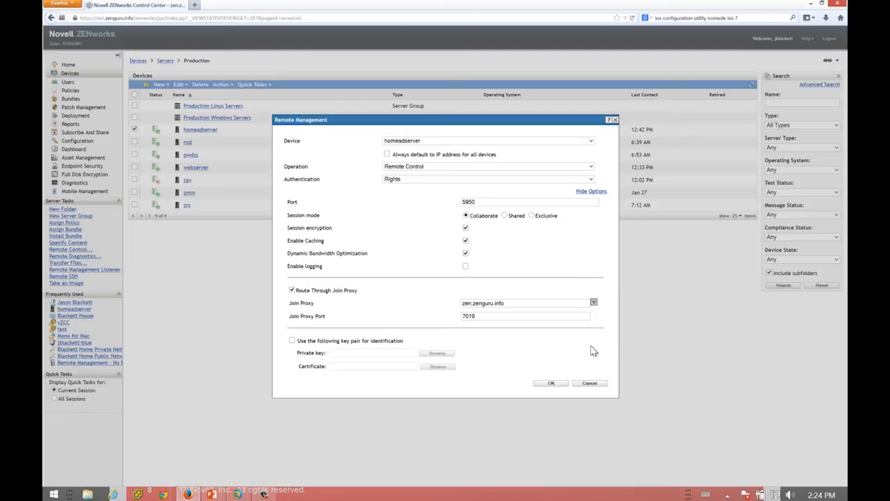
pyautogui.click(550, 383)
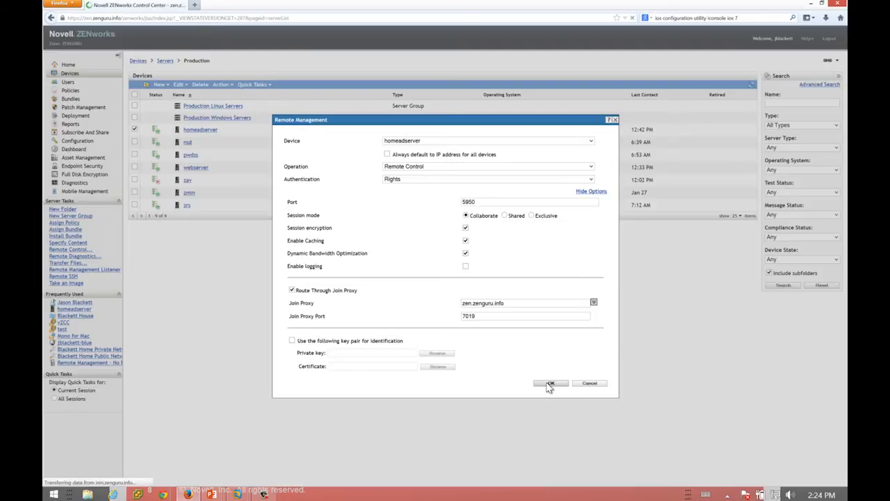
pyautogui.click(551, 383)
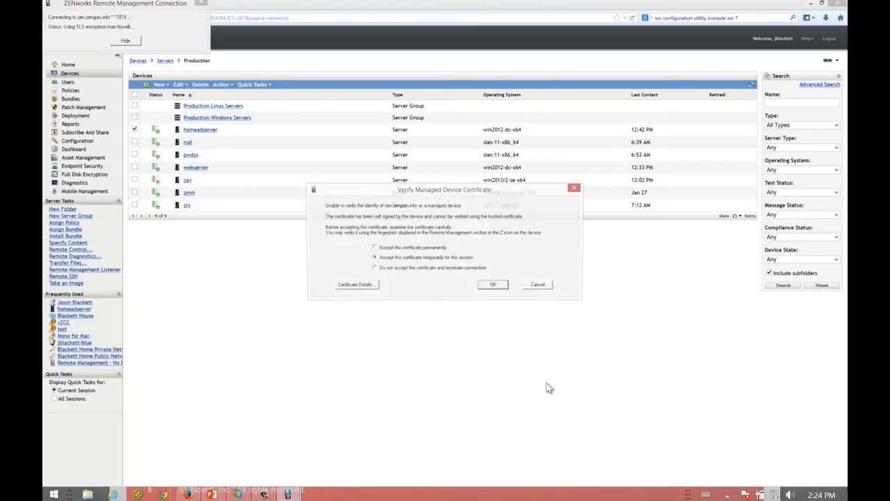
# Step: Accept the certificate temporarily, close the Remote Control window, and go to Bundles
pyautogui.click(493, 284)
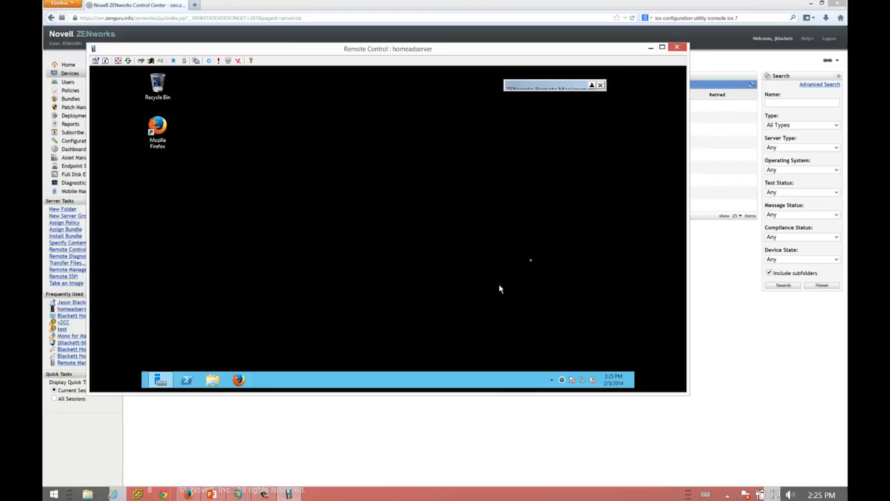
pyautogui.click(678, 48)
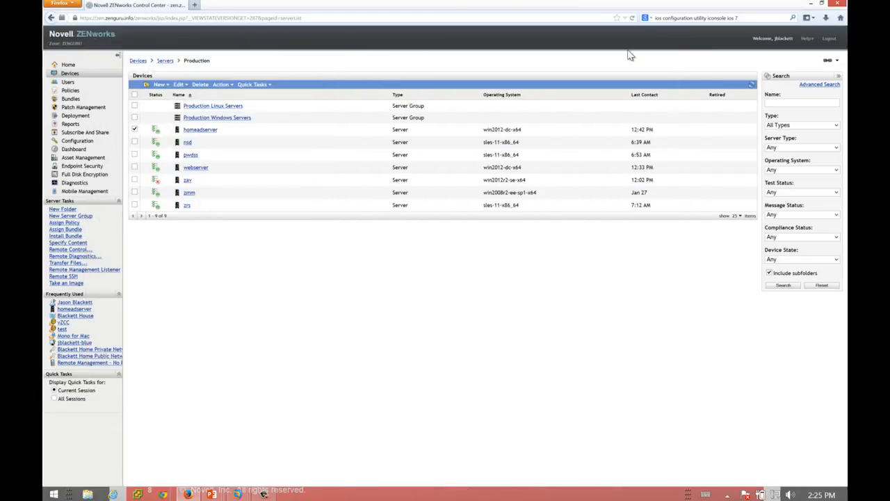
pyautogui.moveTo(110, 106)
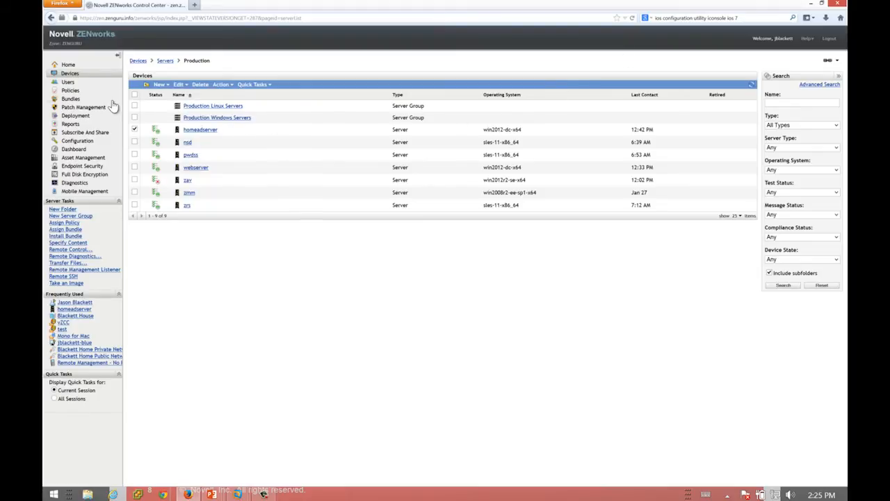
pyautogui.click(70, 98)
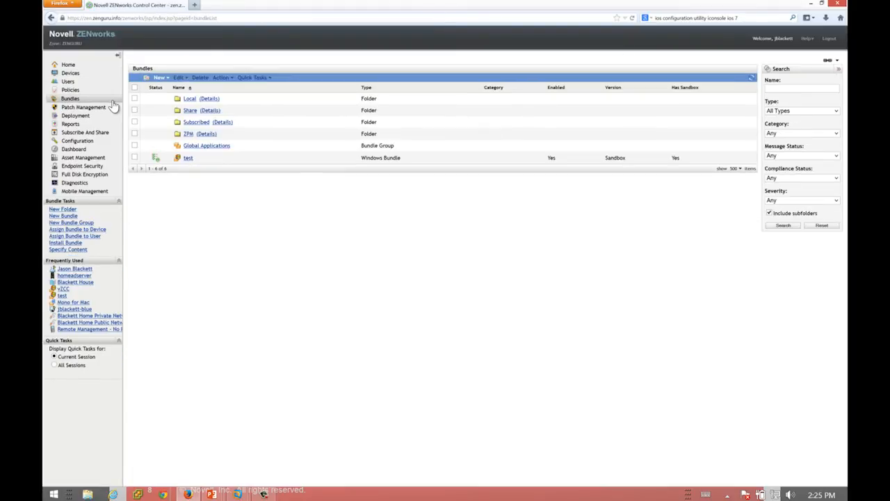
pyautogui.moveTo(196, 193)
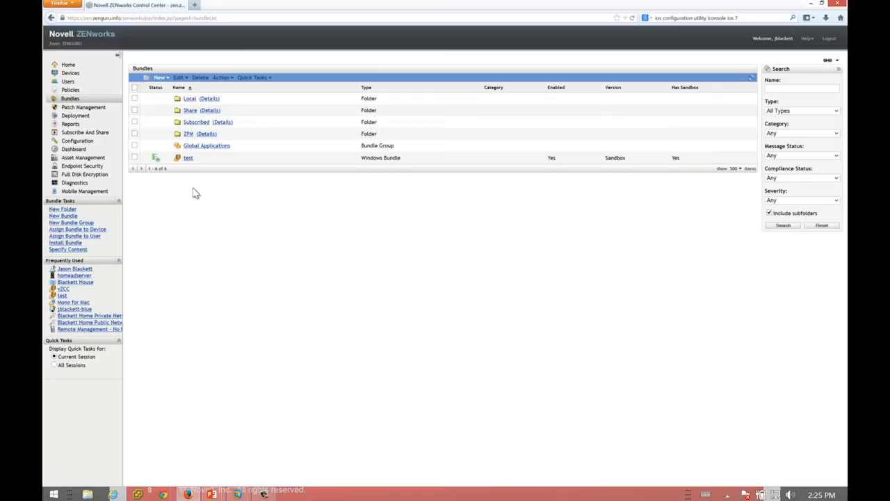
pyautogui.moveTo(209, 110)
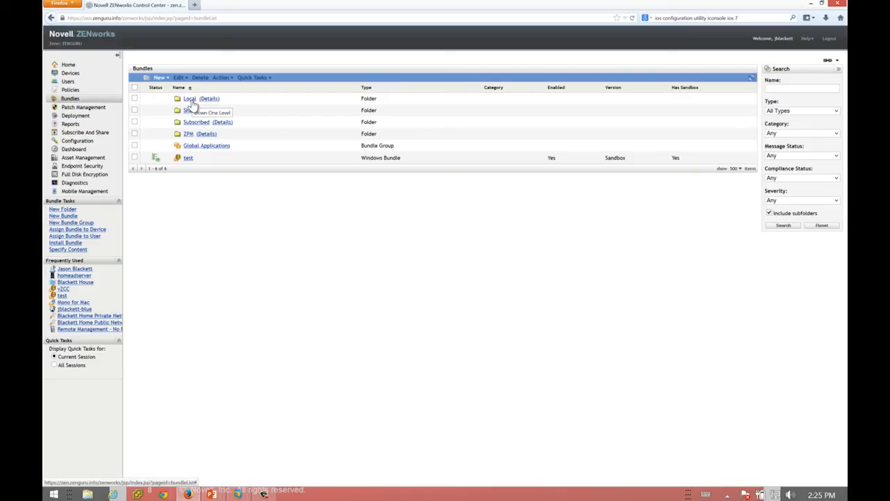
# Step: Browse Share > Other > Windows and open the Install .NET Framework 4.0 bundle
pyautogui.click(189, 110)
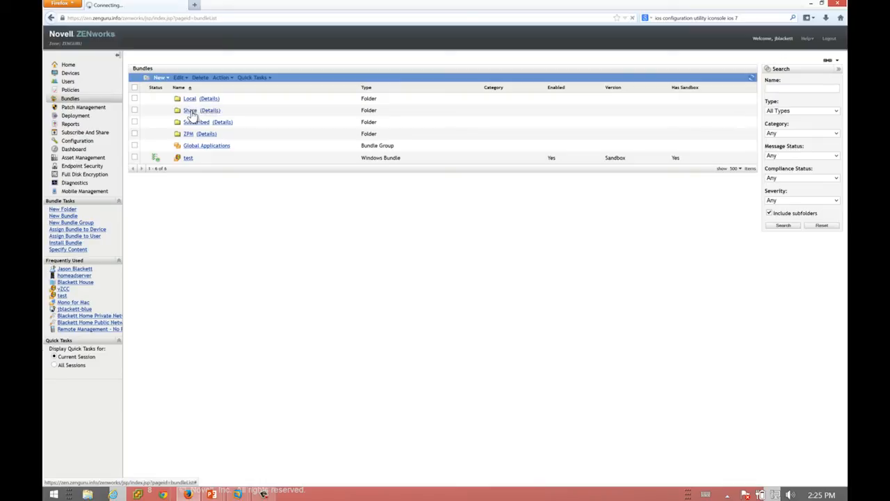
pyautogui.click(189, 109)
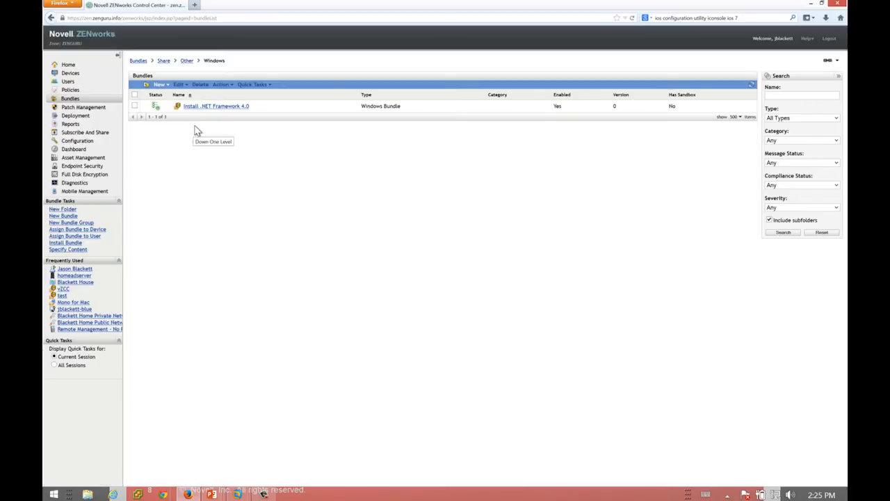
pyautogui.click(216, 105)
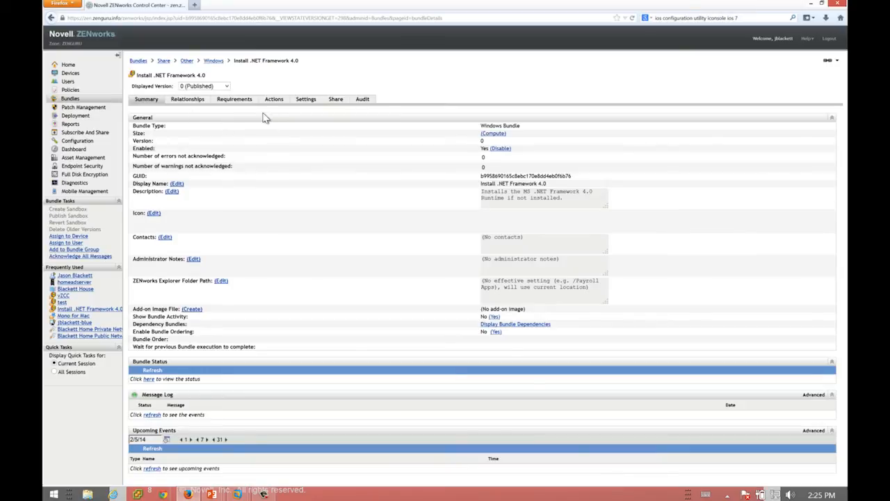
# Step: Open the Install Framework Launch Executable action from the bundle's Actions > Install tab
pyautogui.click(274, 99)
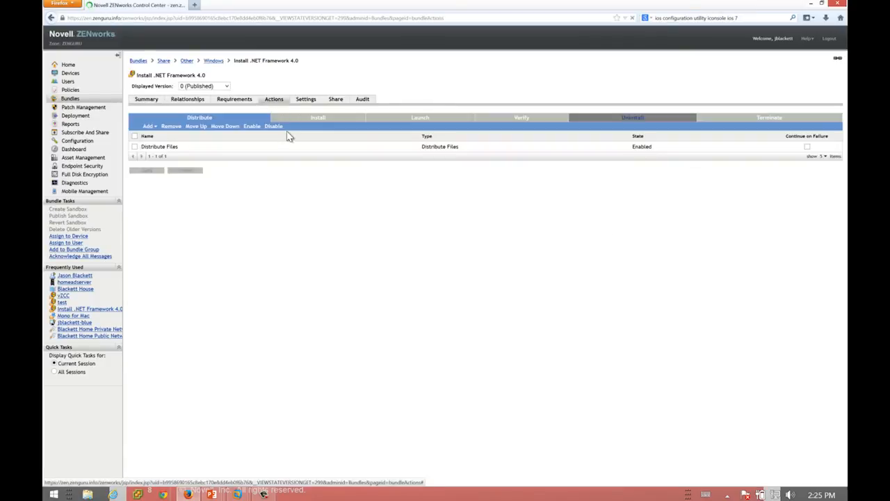
pyautogui.click(318, 117)
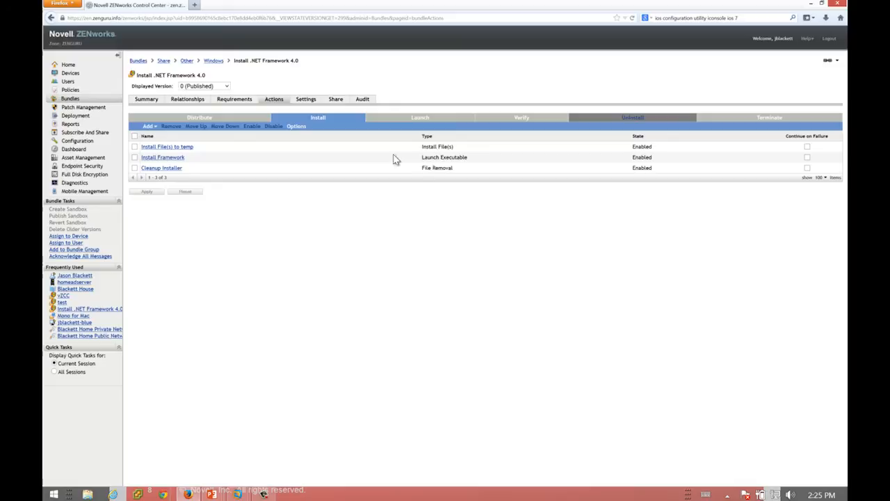
pyautogui.moveTo(445, 148)
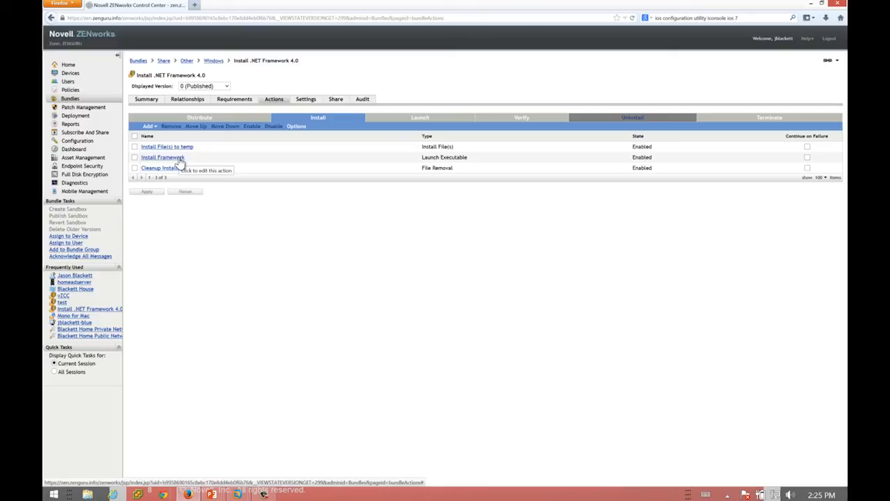
pyautogui.moveTo(211, 163)
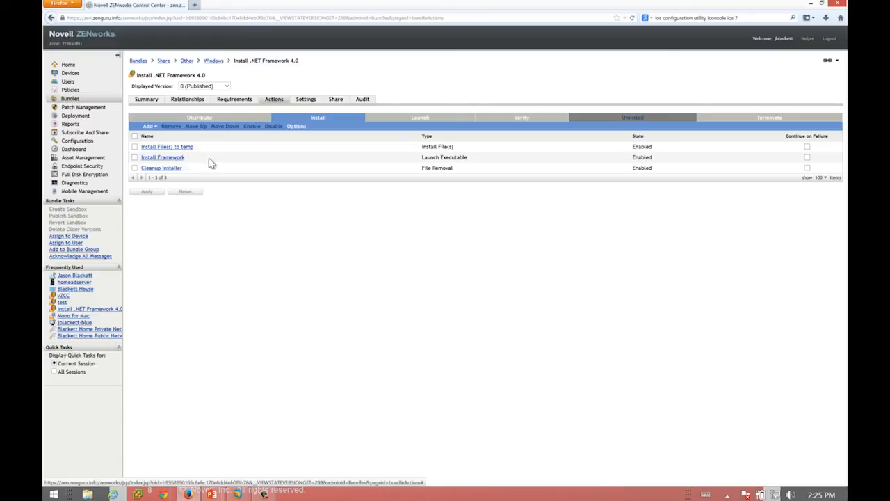
pyautogui.click(163, 157)
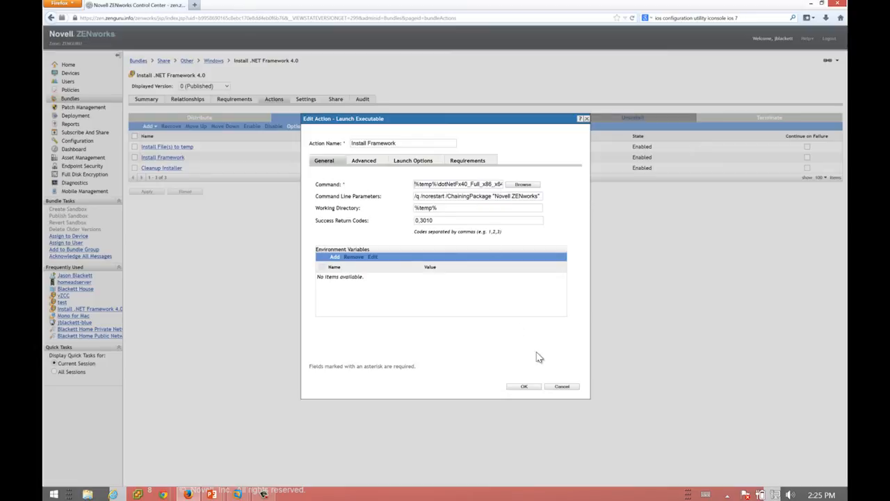
# Step: Close the Edit Action - Launch Executable dialog for Install Framework
pyautogui.click(562, 385)
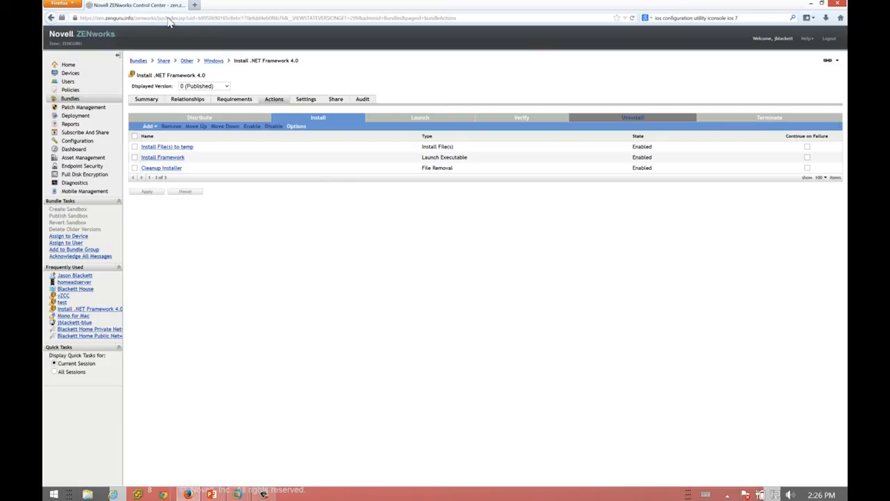
pyautogui.moveTo(405, 73)
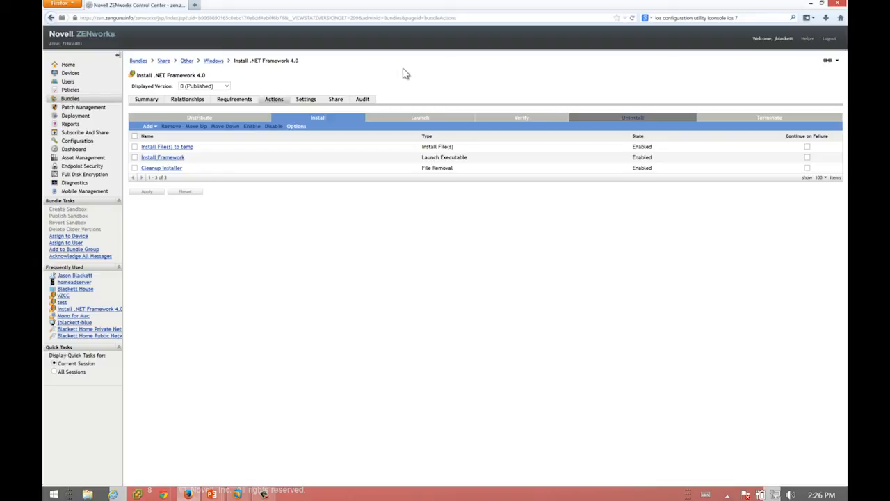
pyautogui.moveTo(830, 146)
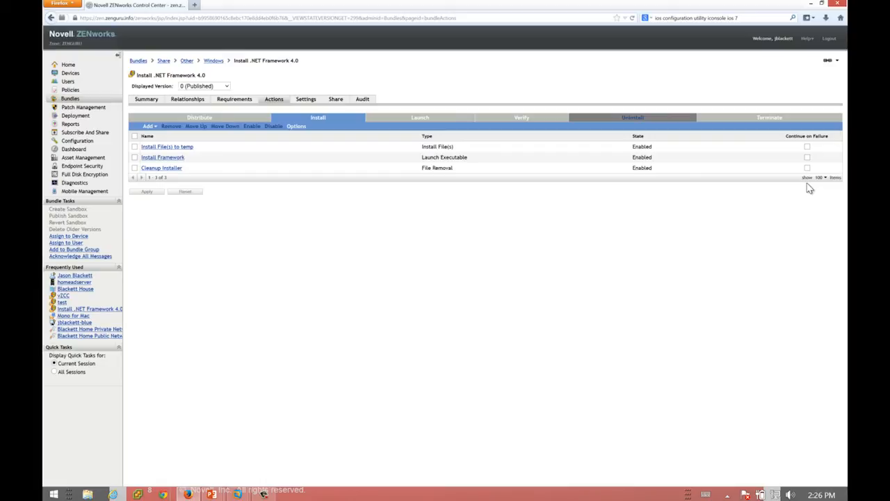
pyautogui.moveTo(805, 199)
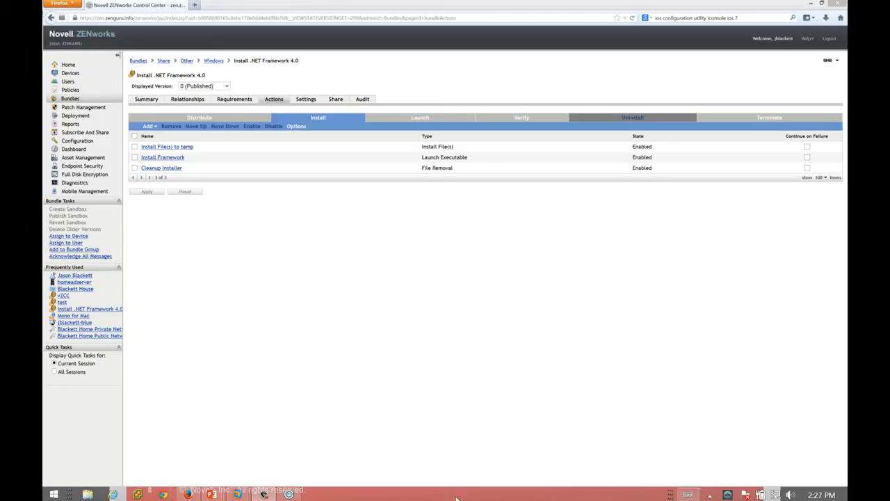
pyautogui.moveTo(306, 446)
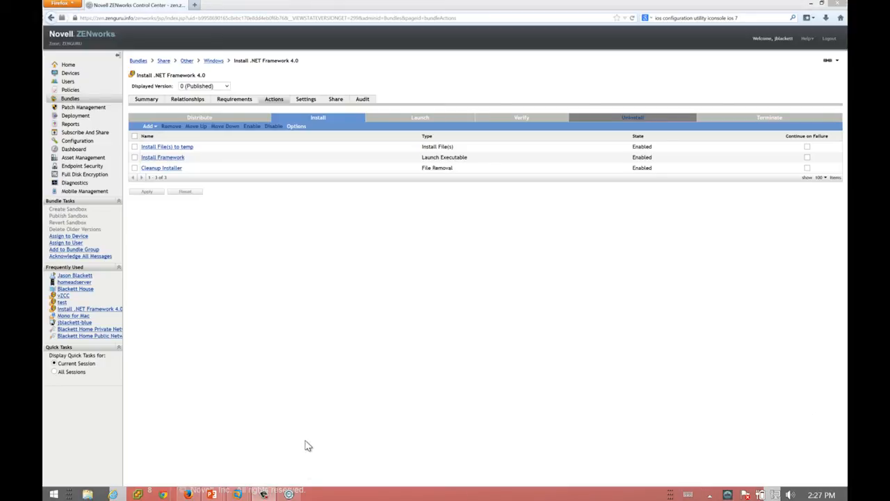
pyautogui.moveTo(303, 467)
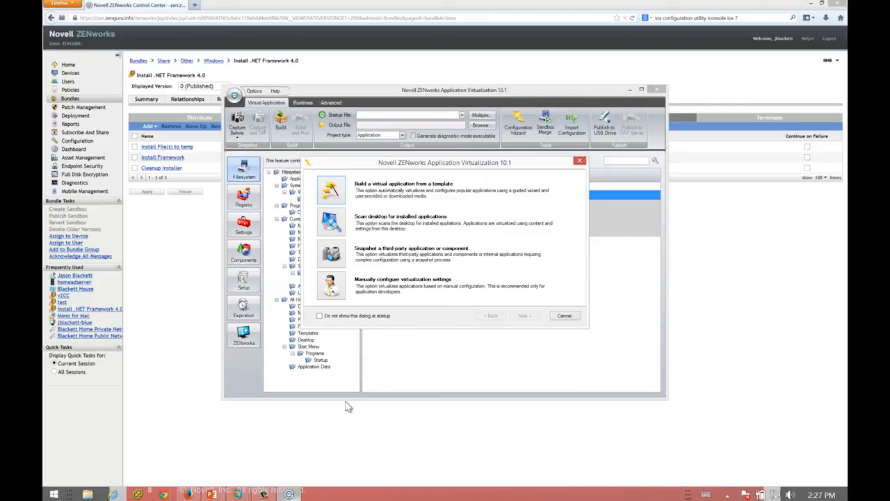
pyautogui.moveTo(353, 392)
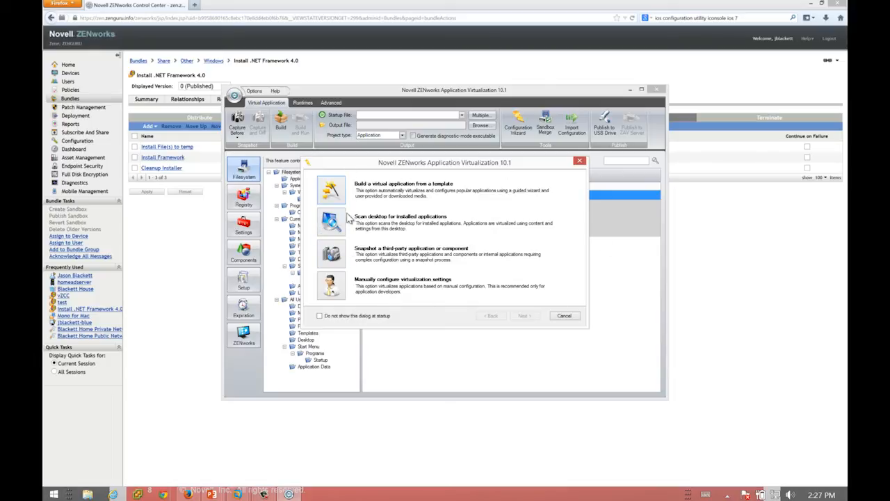
pyautogui.moveTo(331, 193)
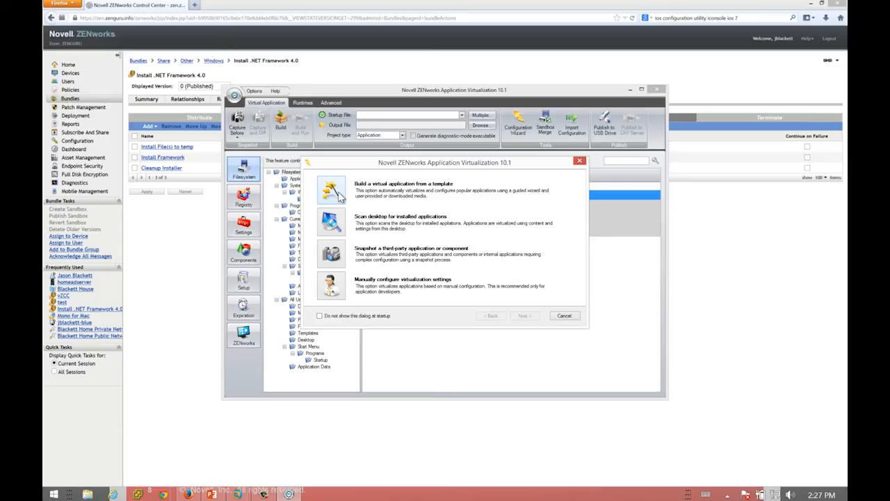
pyautogui.moveTo(403, 226)
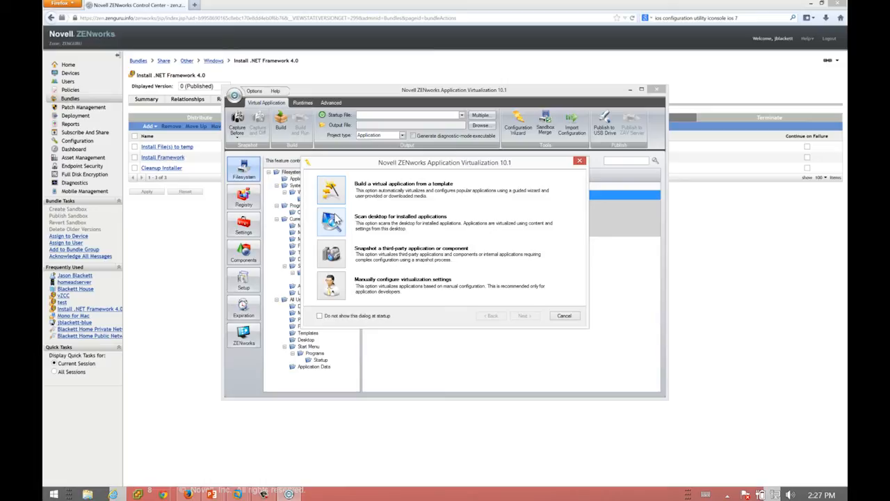
pyautogui.moveTo(355, 183)
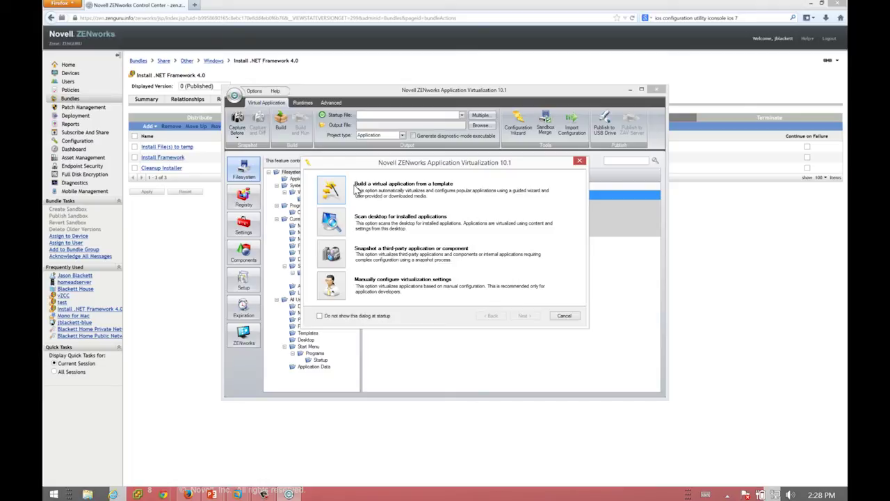
pyautogui.moveTo(331, 254)
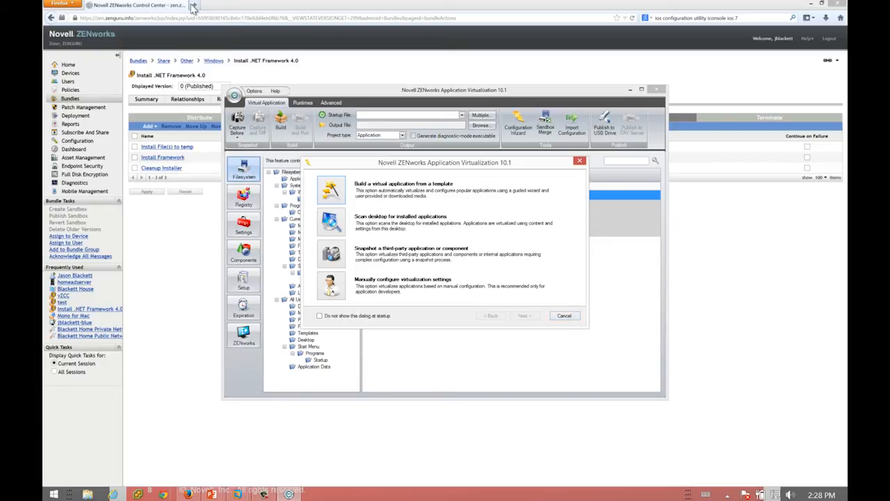
pyautogui.moveTo(201, 7)
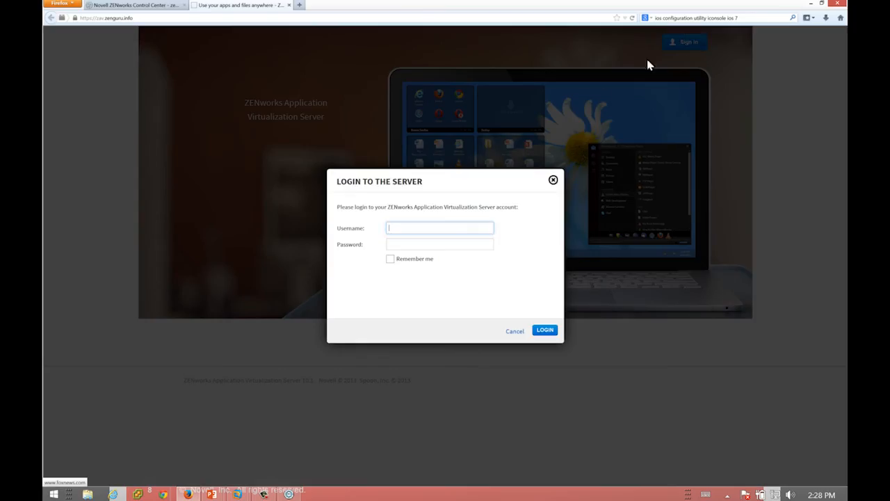
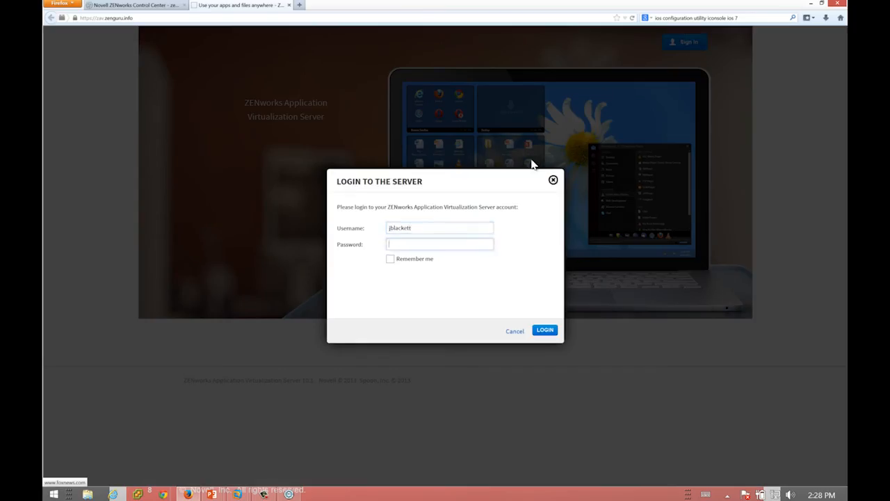
pyautogui.write('password')
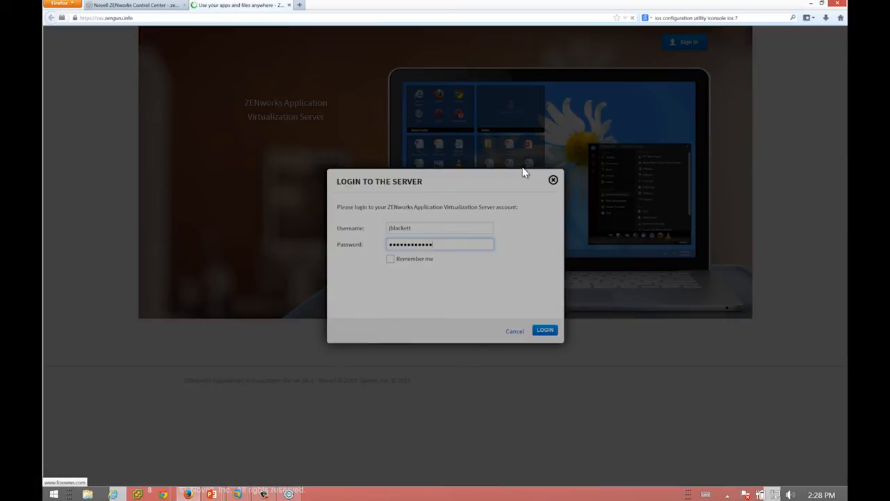
pyautogui.moveTo(522, 200)
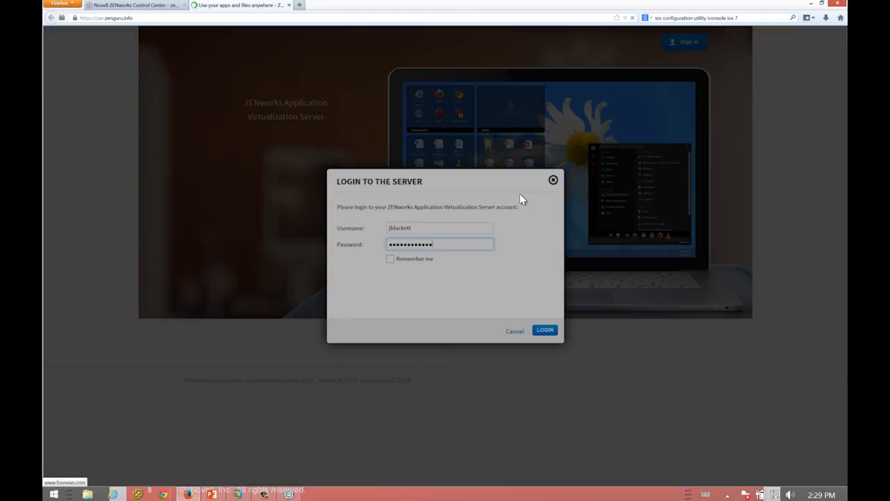
pyautogui.click(544, 330)
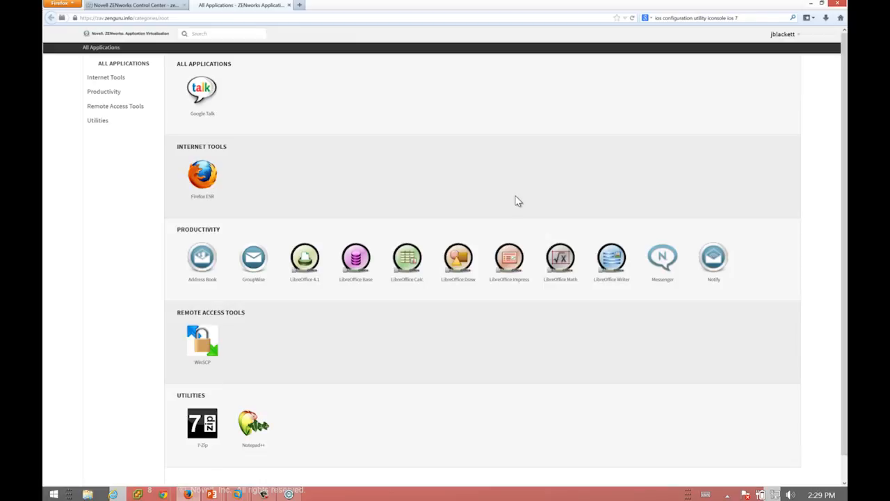
pyautogui.moveTo(428, 317)
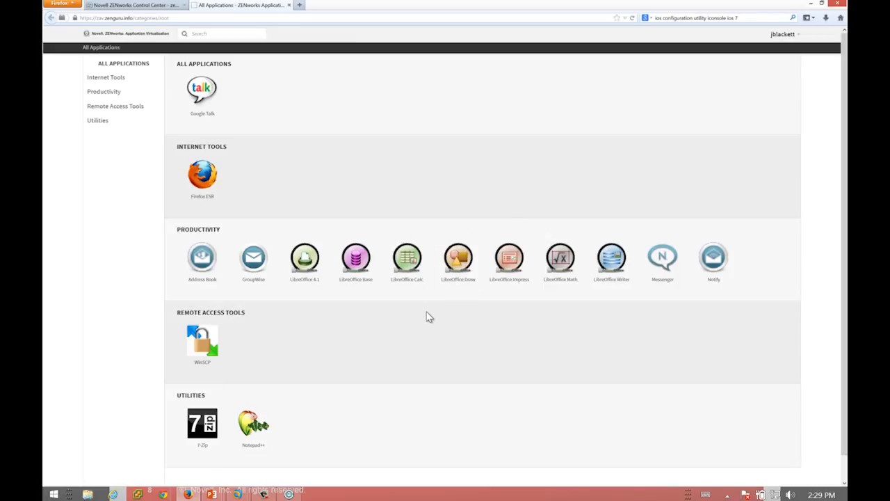
pyautogui.moveTo(376, 351)
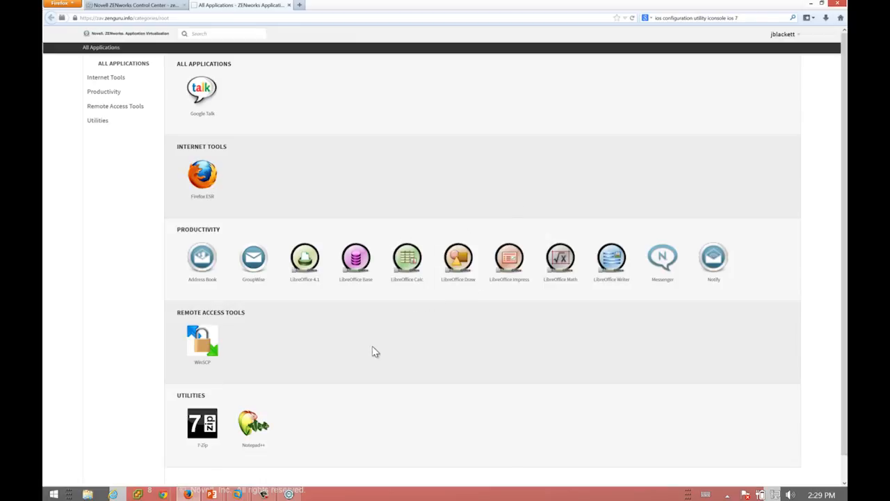
pyautogui.moveTo(254, 427)
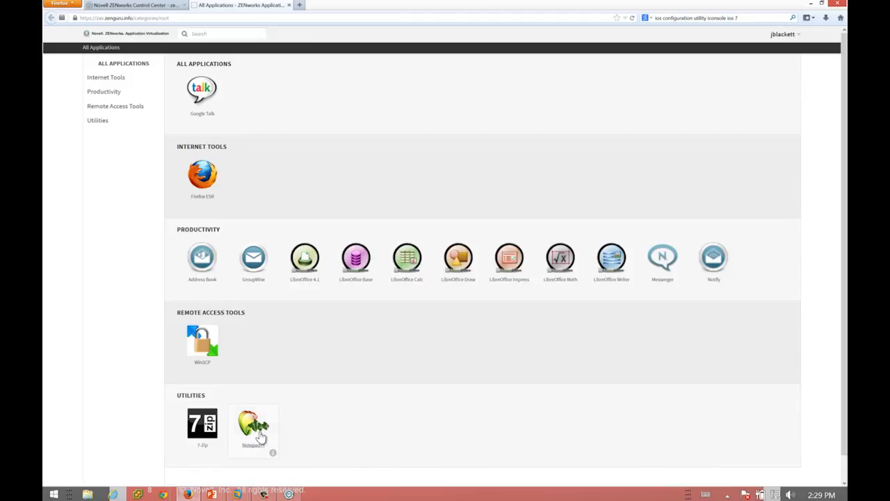
pyautogui.moveTo(669, 425)
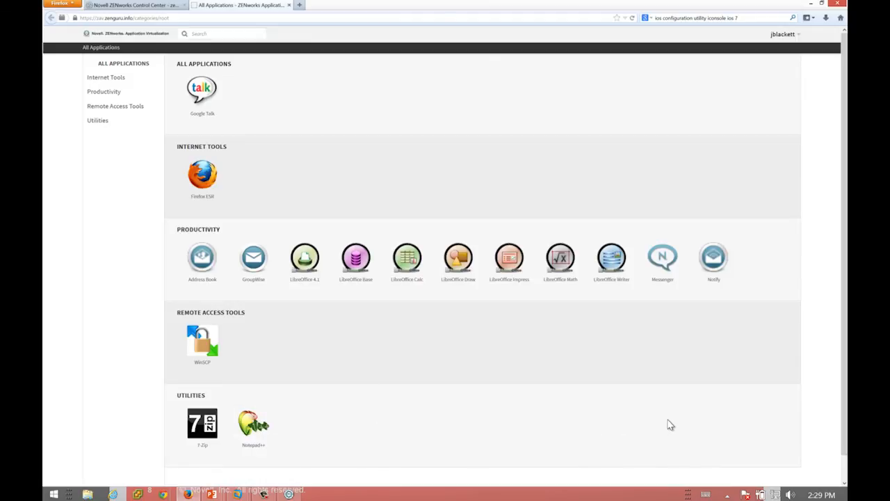
pyautogui.moveTo(688, 422)
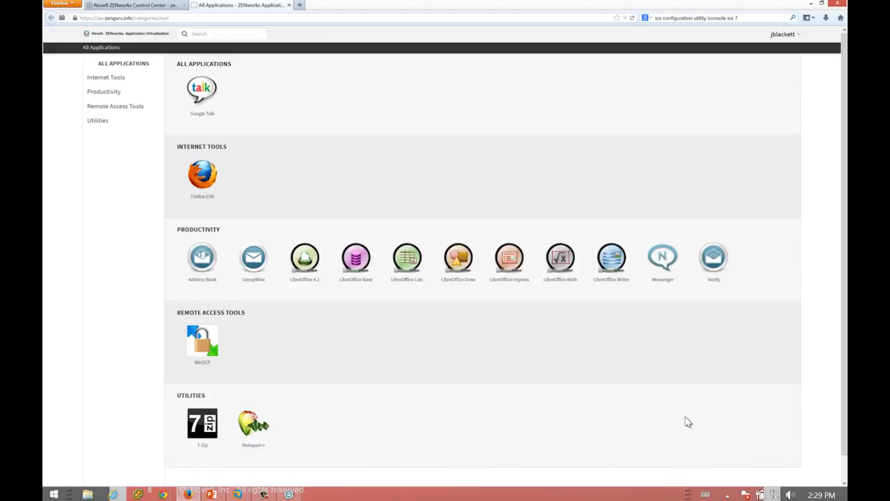
pyautogui.moveTo(834, 481)
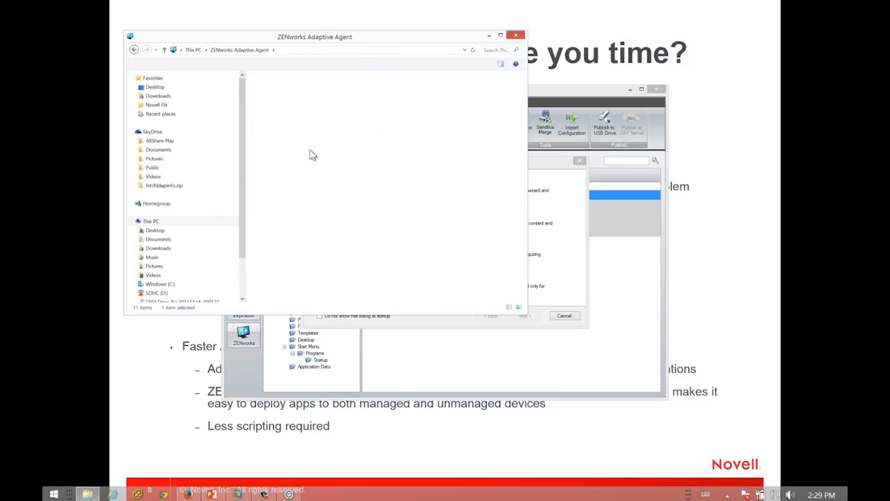
# Step: Open the [All] folder in ZENworks Adaptive Agent to list the application shortcuts
pyautogui.click(154, 266)
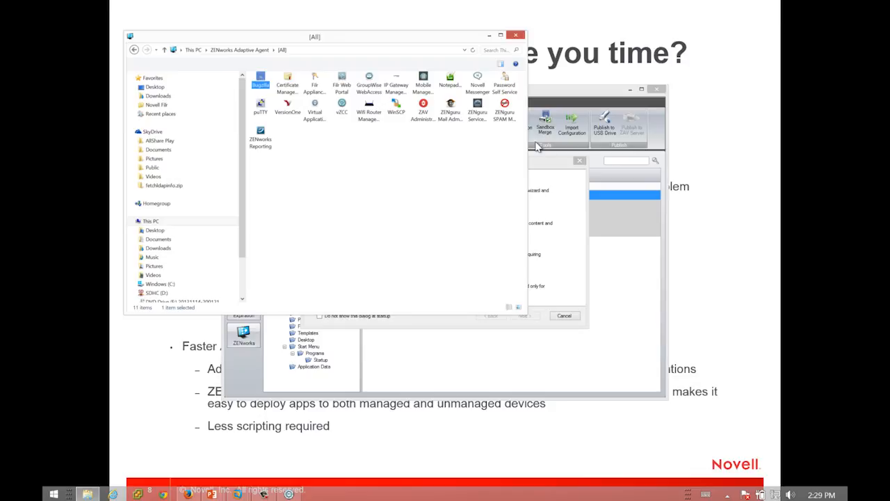
pyautogui.moveTo(549, 183)
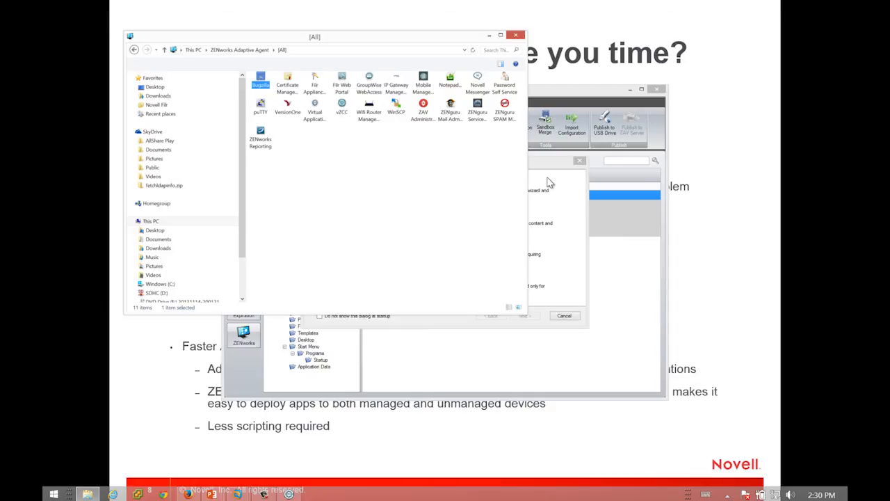
pyautogui.moveTo(573, 187)
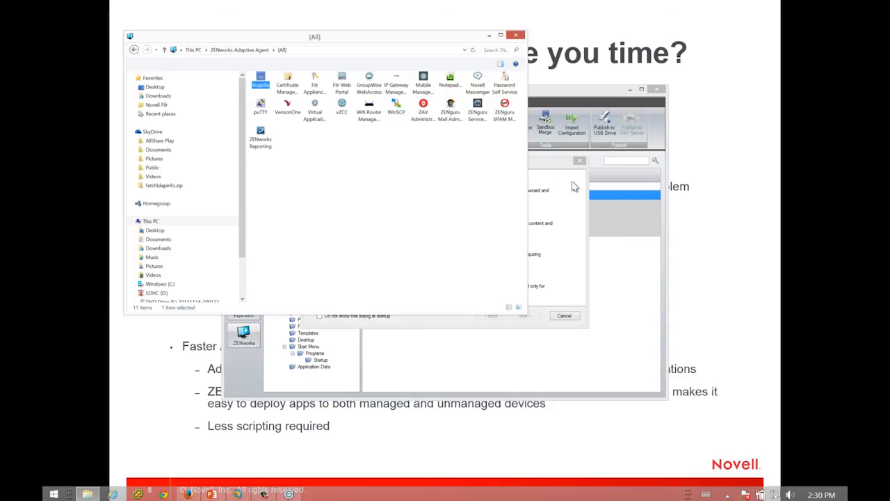
pyautogui.moveTo(695, 198)
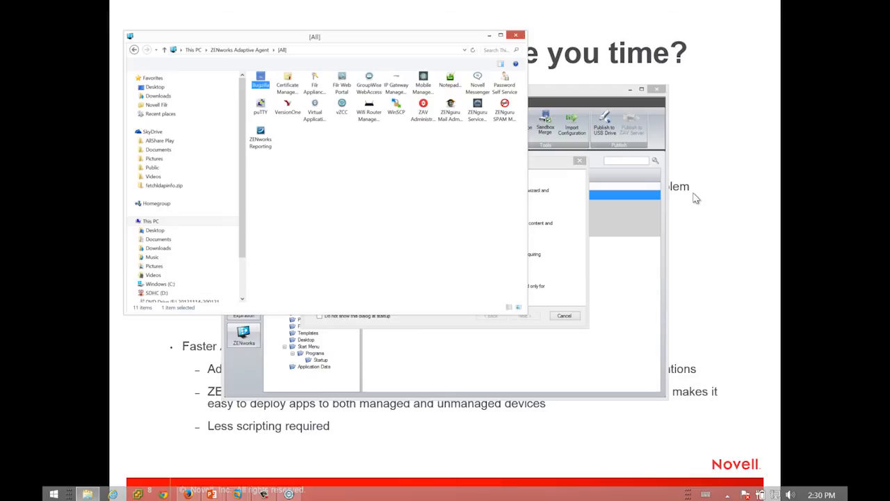